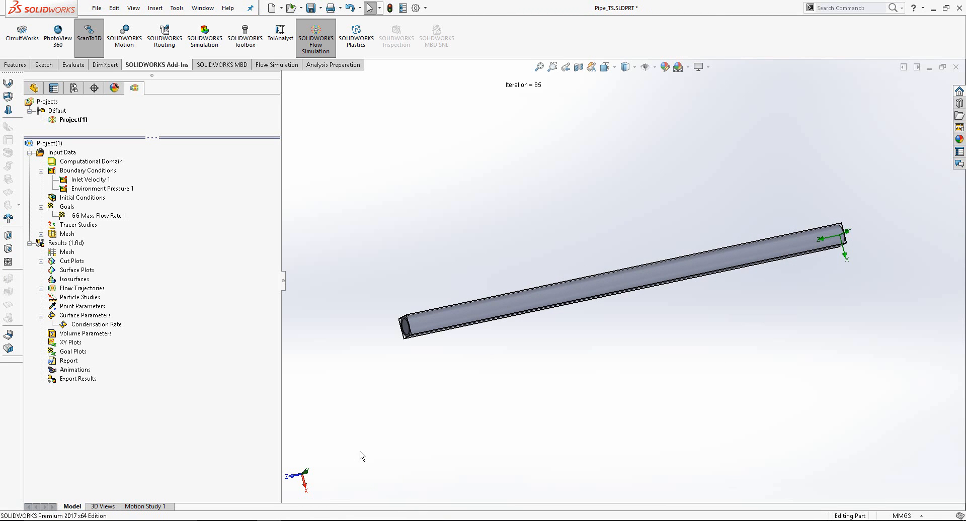
{"action": "mouse_move", "coordinate": [268, 420]}
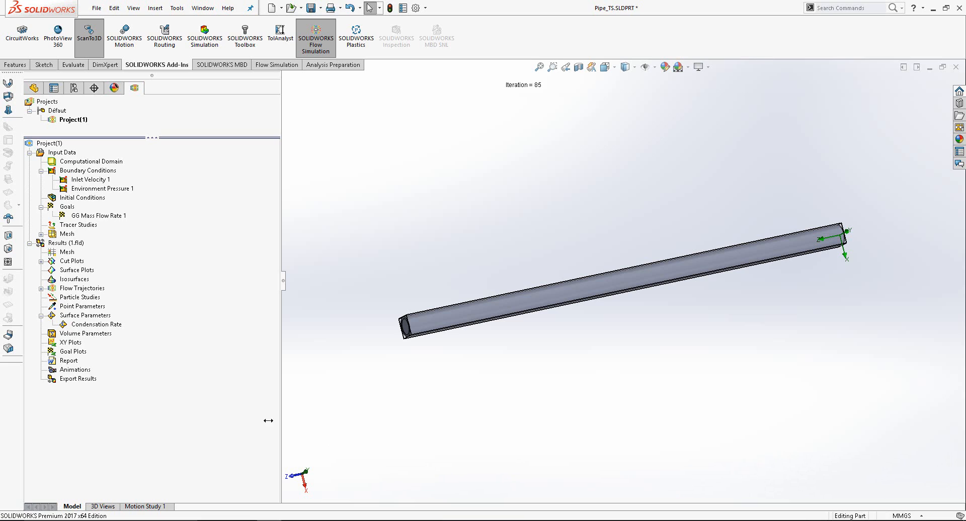
Step: After checking the inlet velocity, add a tracer study tracing predefined H2O
{"action": "left_click", "coordinate": [92, 179]}
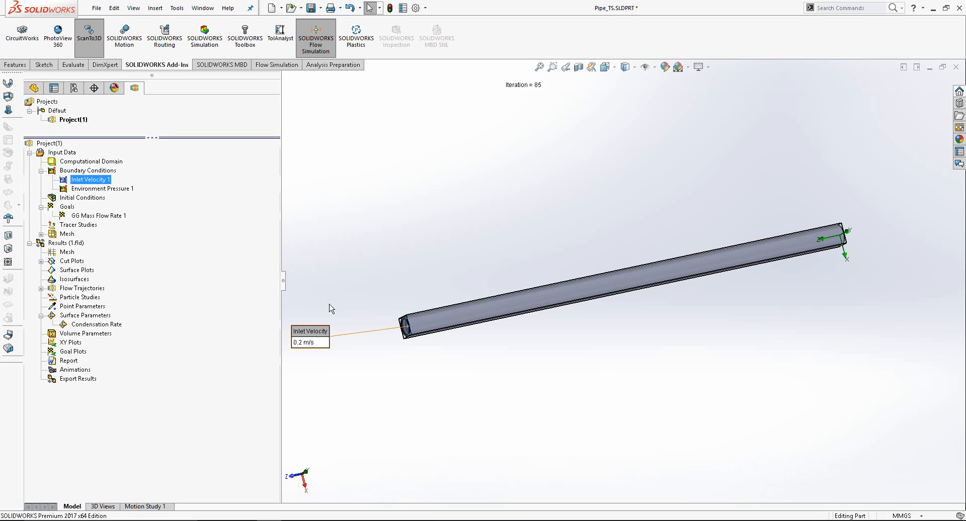
{"action": "mouse_move", "coordinate": [325, 352]}
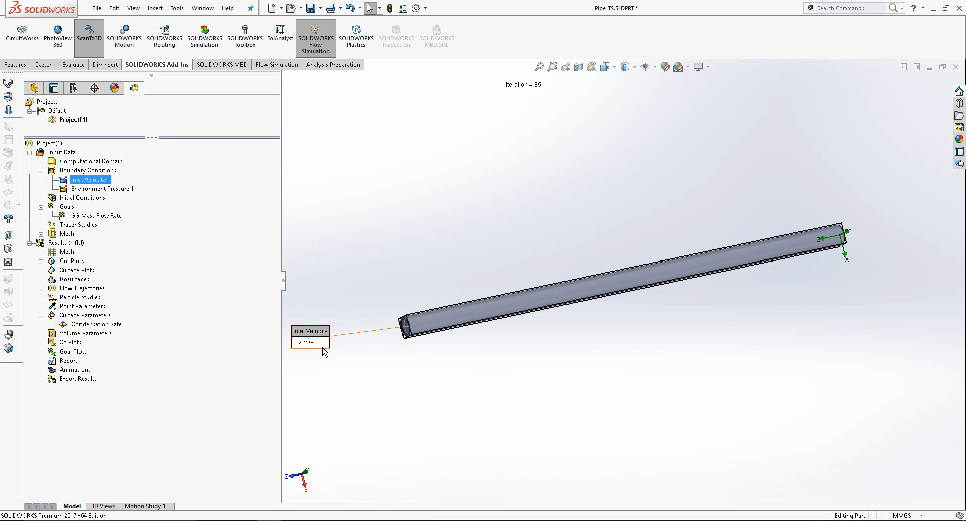
{"action": "mouse_move", "coordinate": [330, 352]}
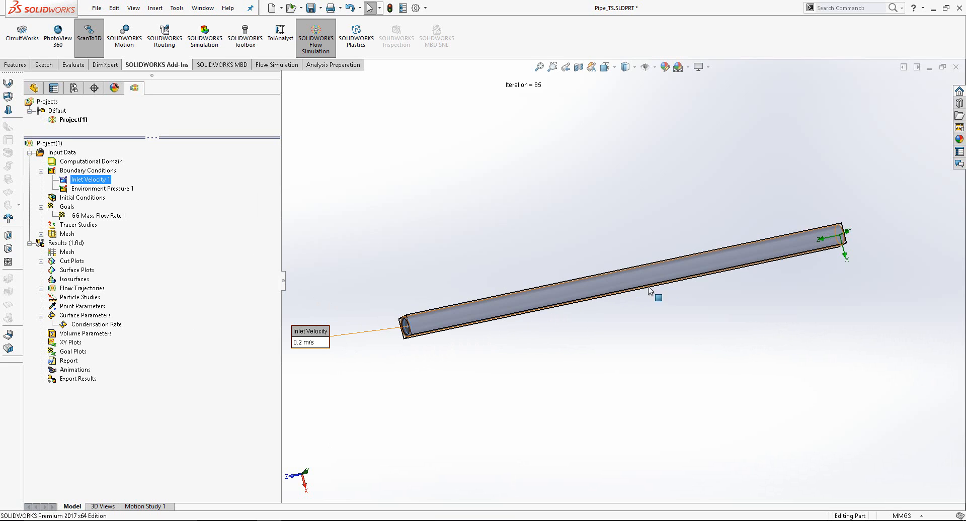
{"action": "mouse_move", "coordinate": [838, 244]}
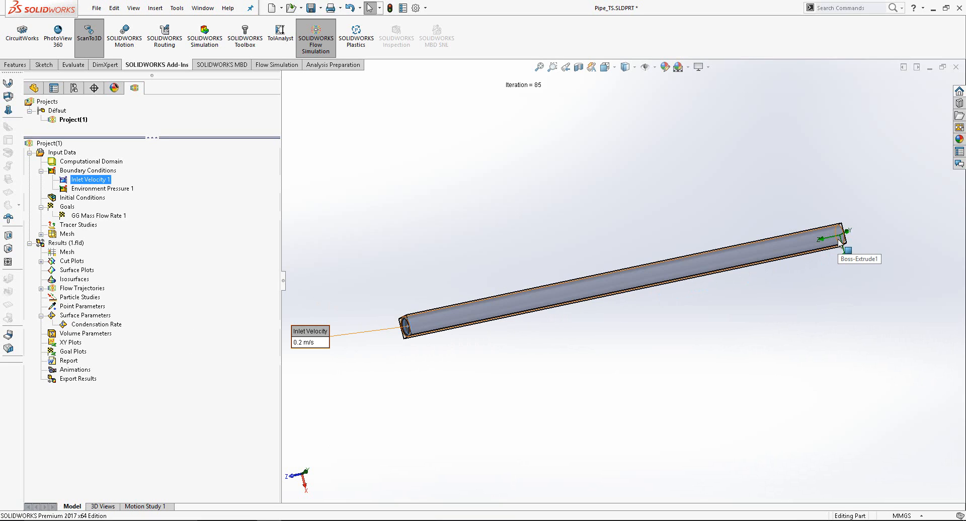
{"action": "mouse_move", "coordinate": [840, 255]}
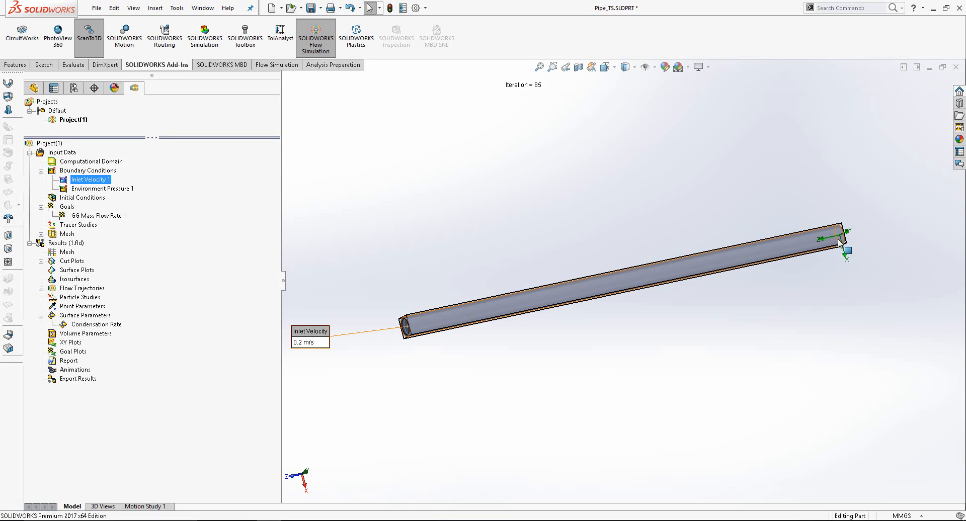
{"action": "mouse_move", "coordinate": [836, 249]}
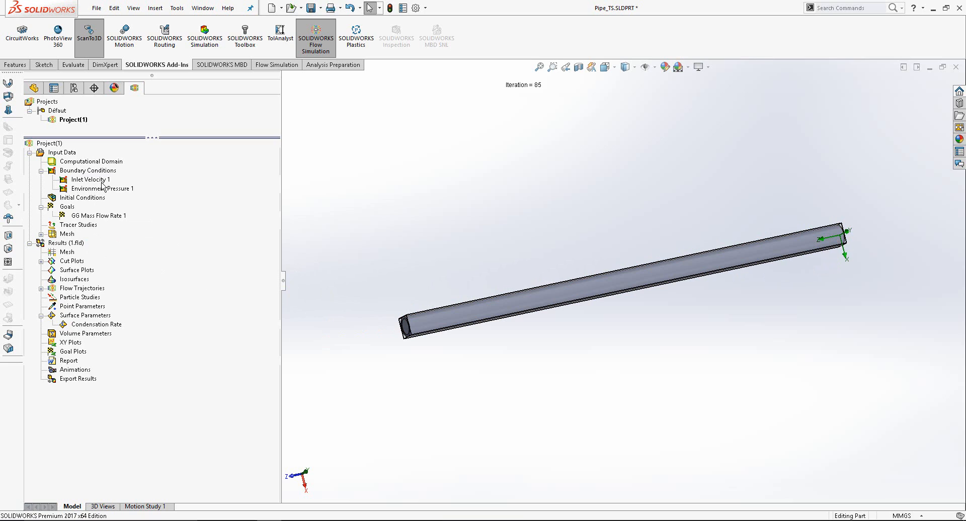
{"action": "mouse_move", "coordinate": [103, 198]}
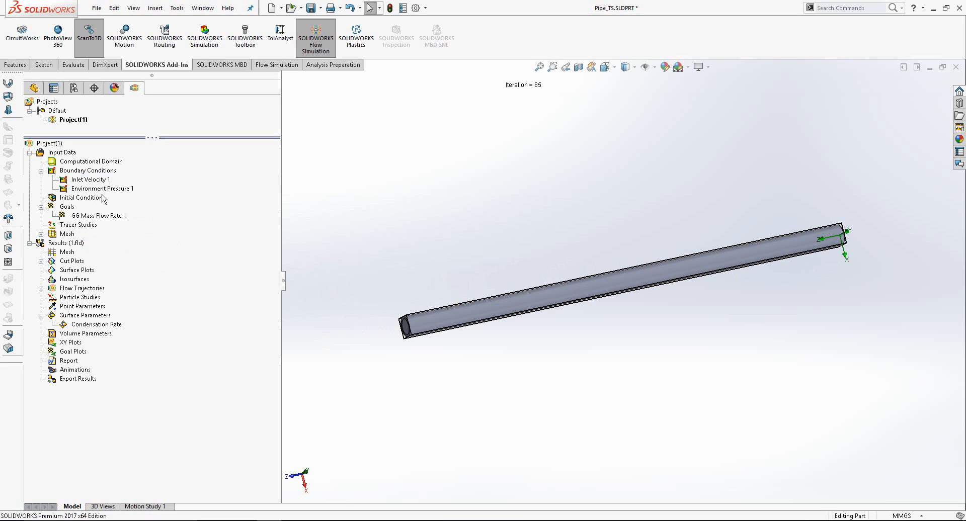
{"action": "mouse_move", "coordinate": [112, 285]}
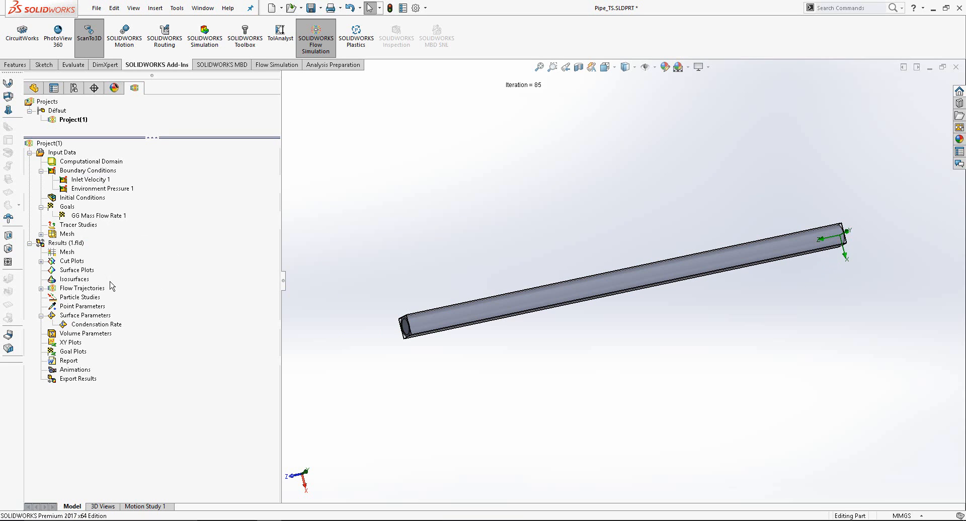
{"action": "mouse_move", "coordinate": [117, 293]}
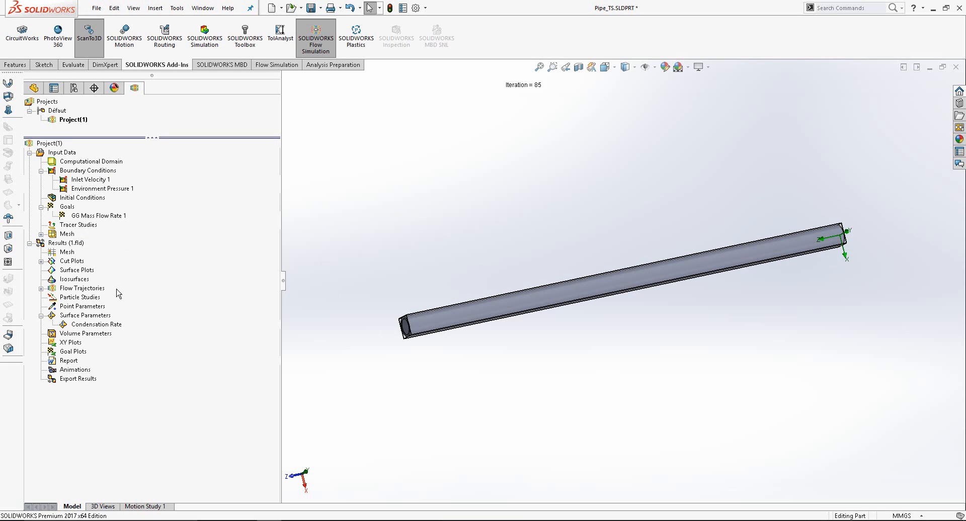
{"action": "mouse_move", "coordinate": [131, 299]}
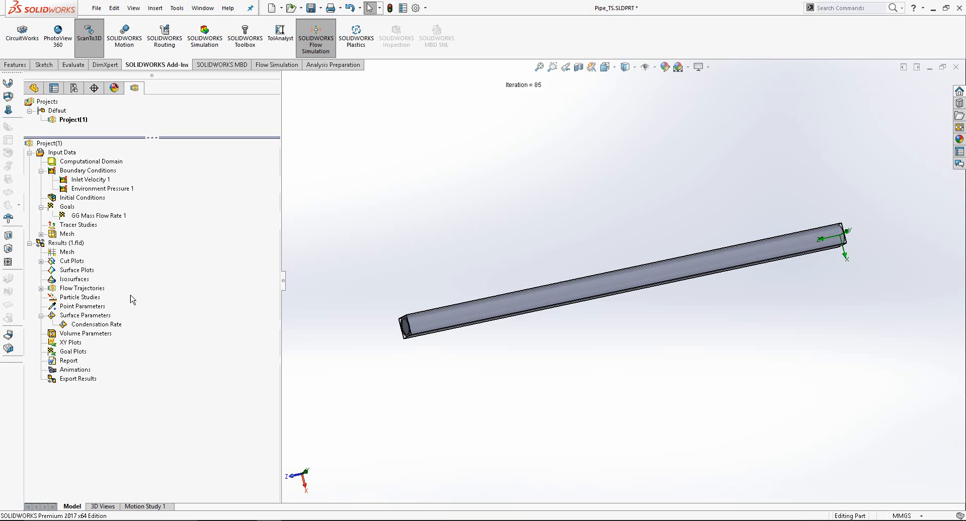
{"action": "left_click", "coordinate": [79, 224]}
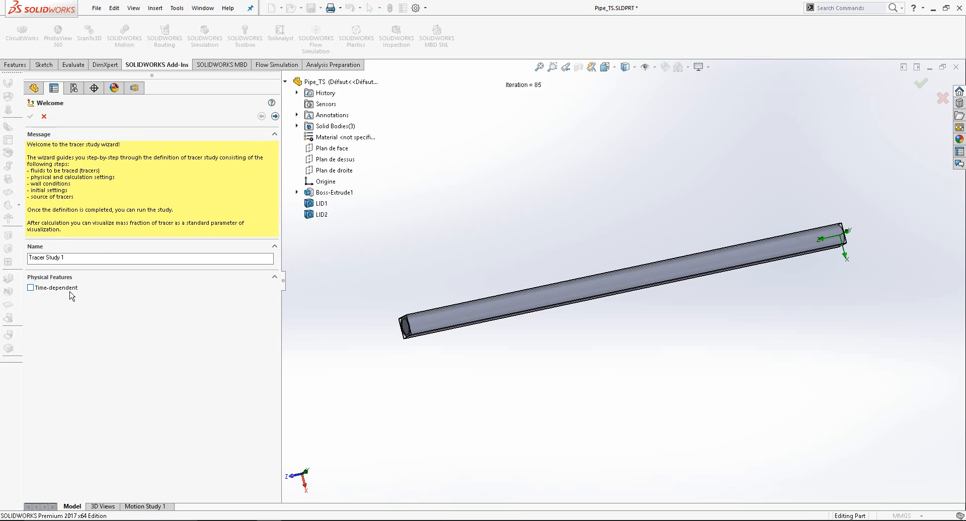
{"action": "mouse_move", "coordinate": [71, 296]}
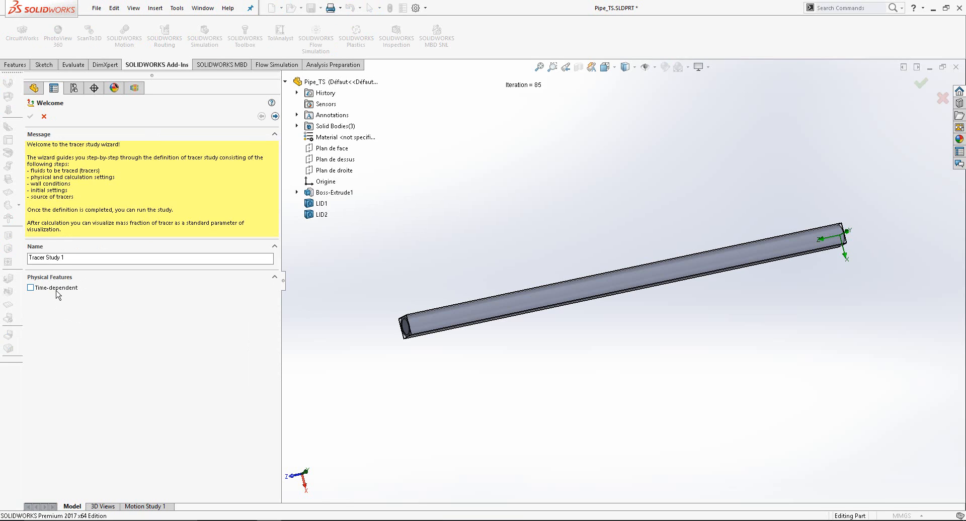
{"action": "mouse_move", "coordinate": [205, 184]}
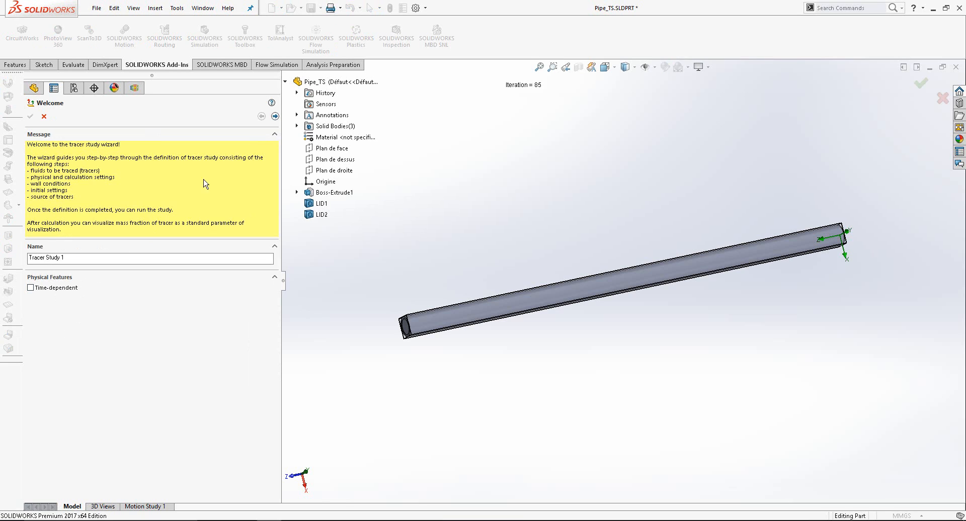
{"action": "left_click", "coordinate": [274, 115]}
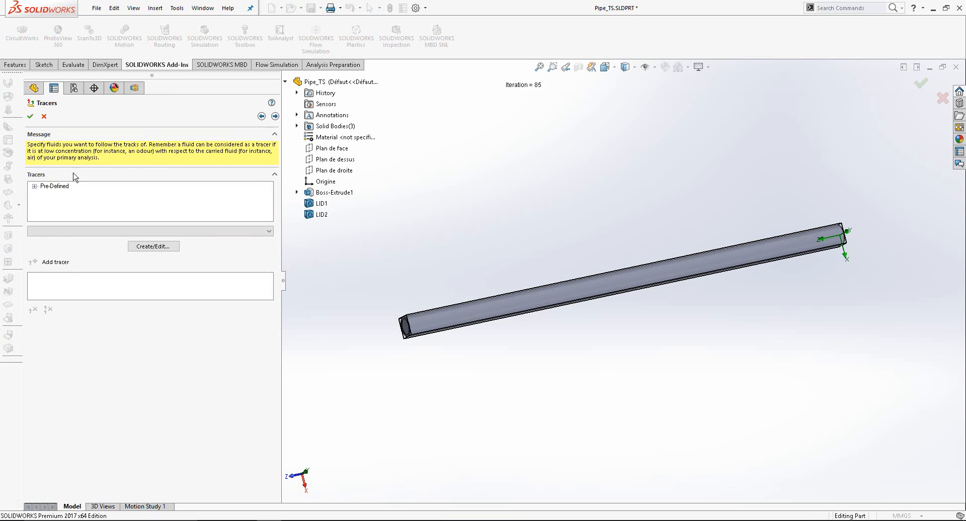
{"action": "left_click", "coordinate": [41, 187]}
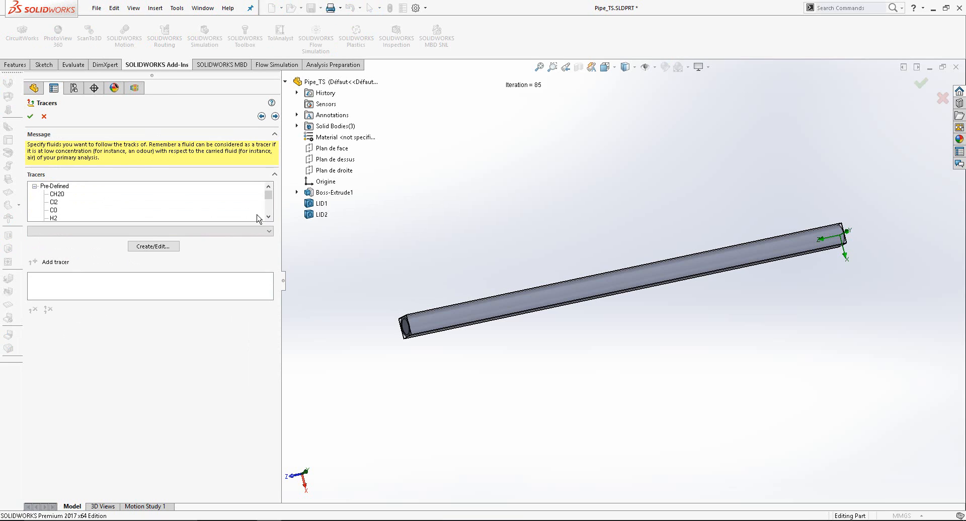
{"action": "left_click", "coordinate": [56, 210]}
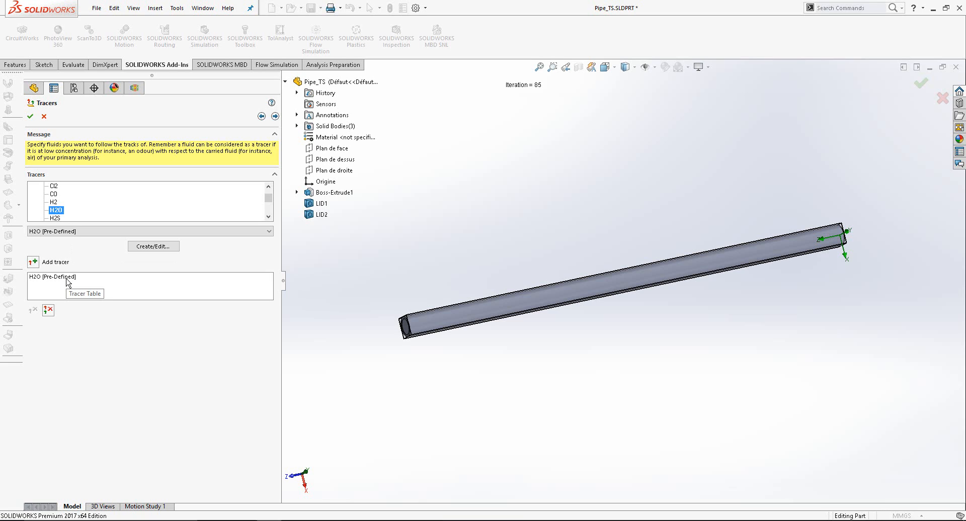
{"action": "left_click", "coordinate": [274, 116]}
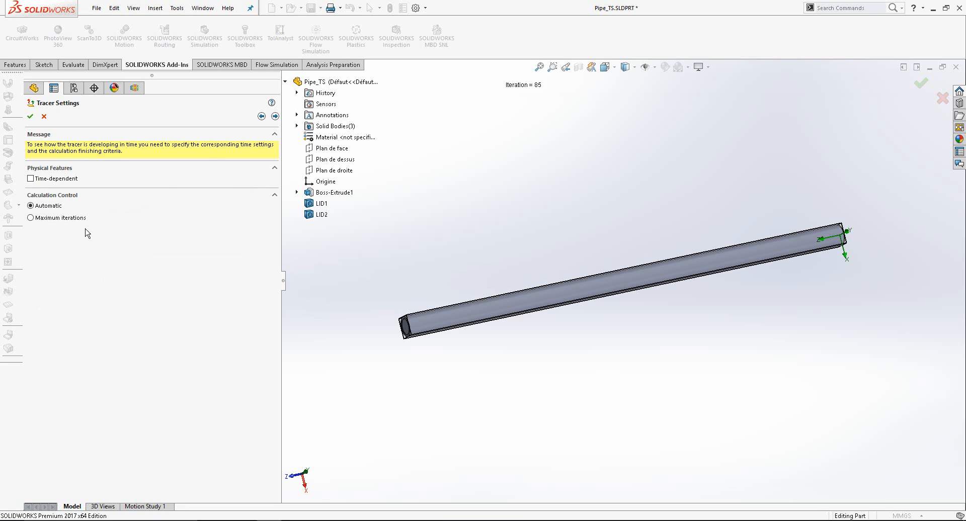
Step: Keep automatic calculation finishing and reach the default wall condition page with condensation enabled
{"action": "left_click", "coordinate": [30, 217]}
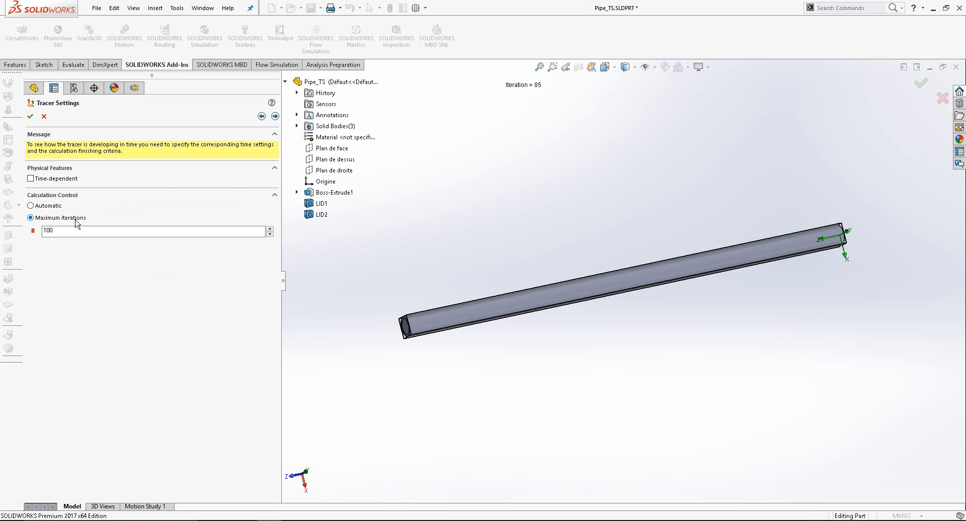
{"action": "left_click", "coordinate": [30, 205]}
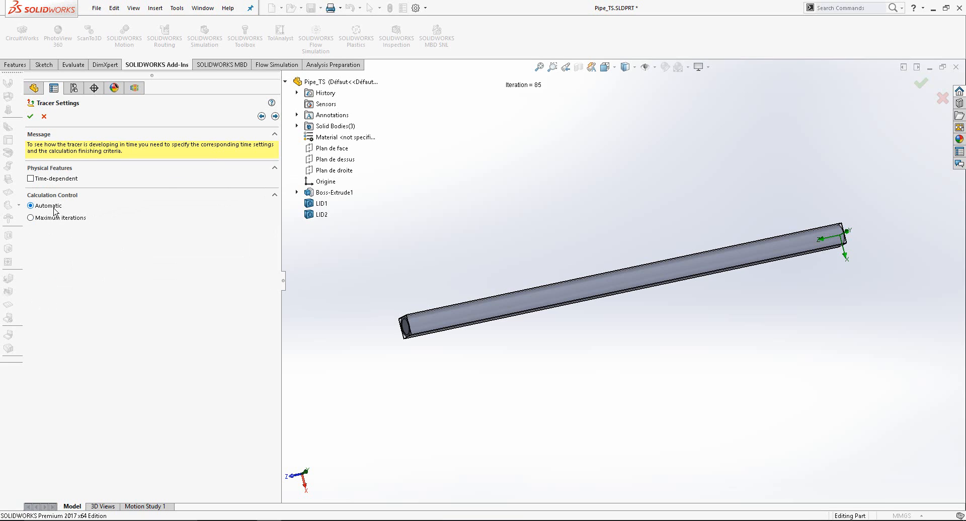
{"action": "left_click", "coordinate": [30, 218]}
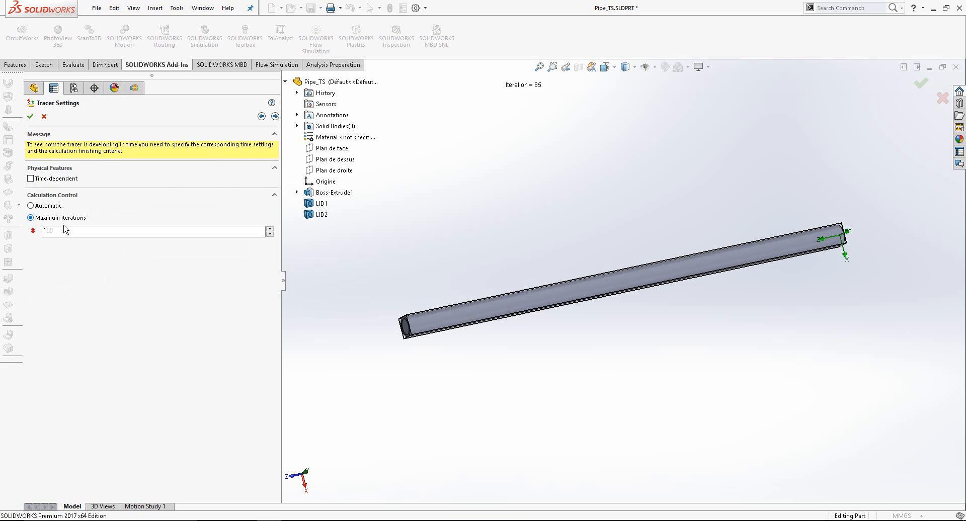
{"action": "mouse_move", "coordinate": [65, 230]}
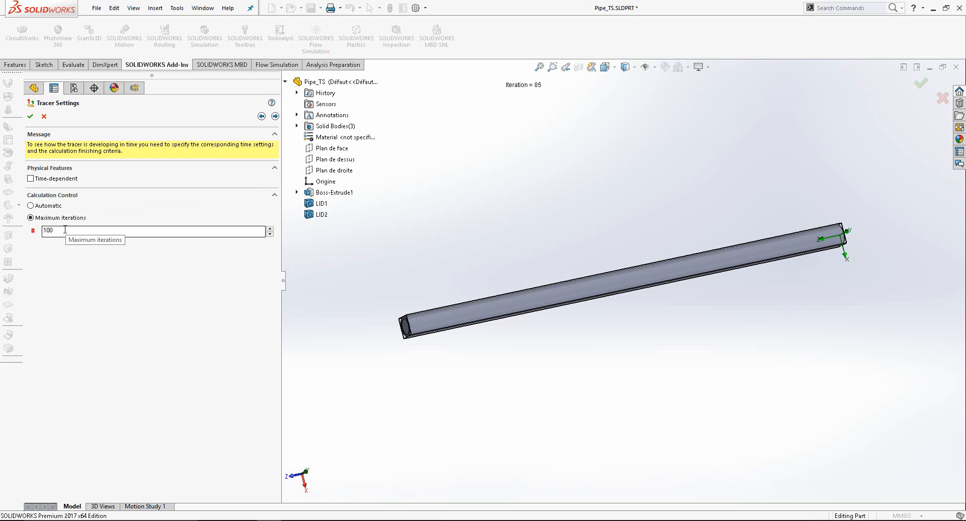
{"action": "left_click", "coordinate": [31, 206]}
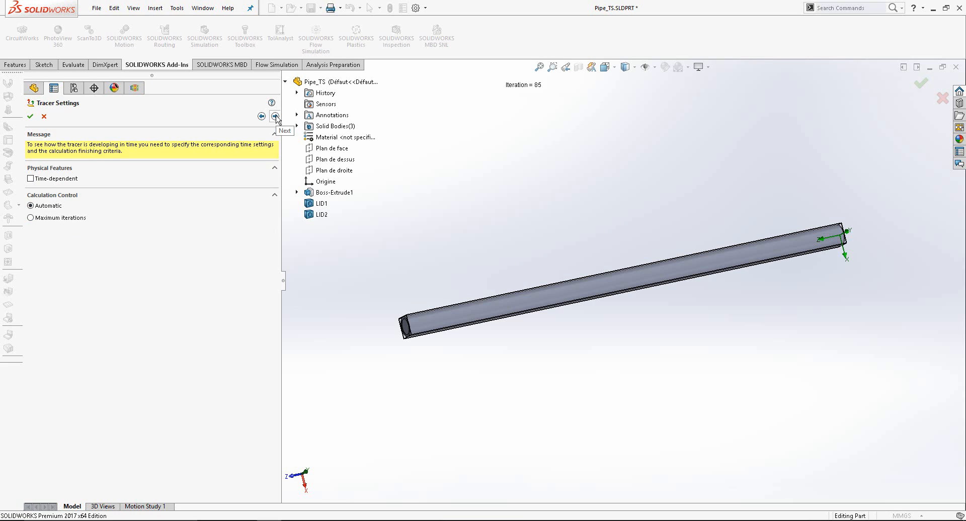
{"action": "left_click", "coordinate": [275, 116]}
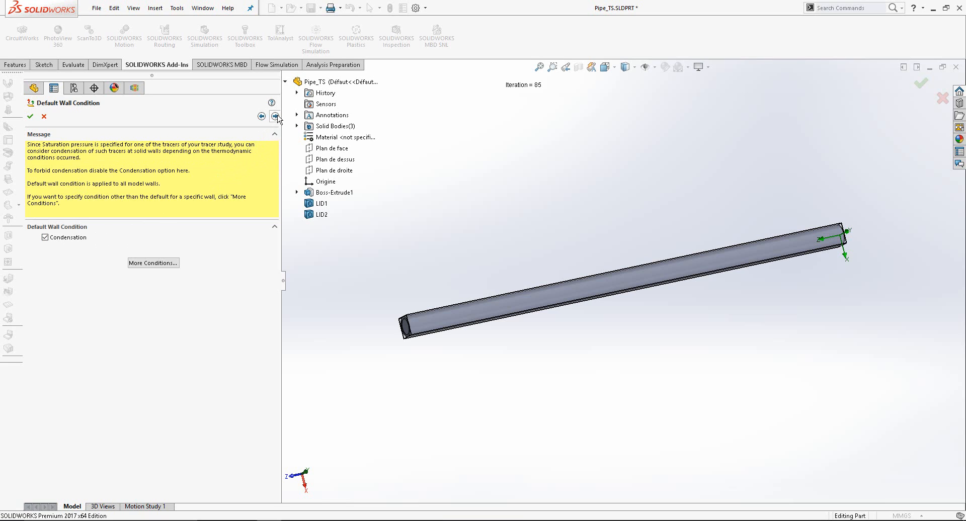
Step: Enter 0.05 as the initial H2O mass fraction and advance to Source 1
{"action": "left_click", "coordinate": [274, 116]}
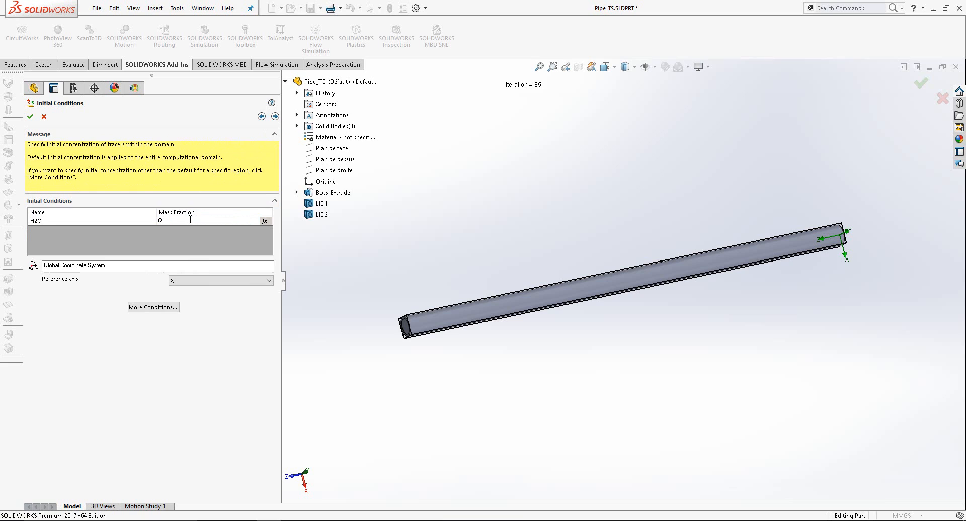
{"action": "type", "text": "0.05"}
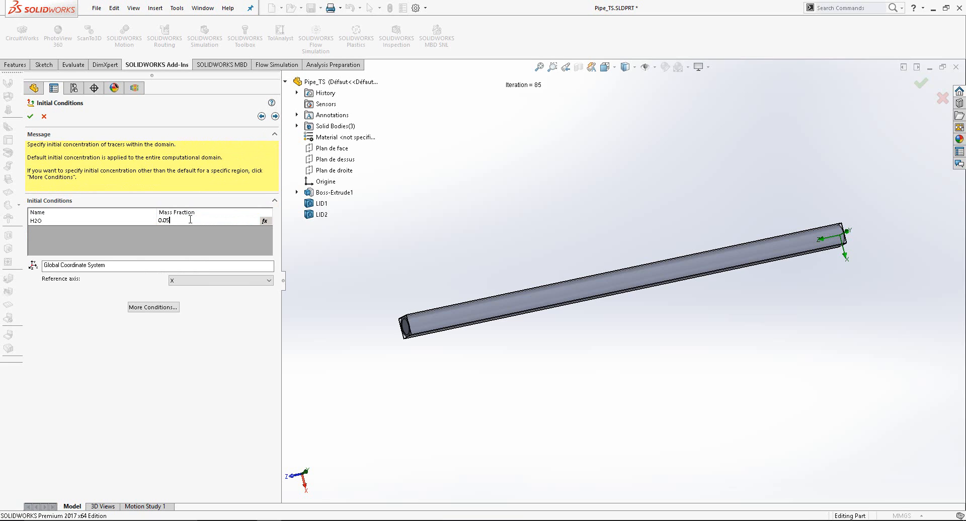
{"action": "mouse_move", "coordinate": [267, 127]}
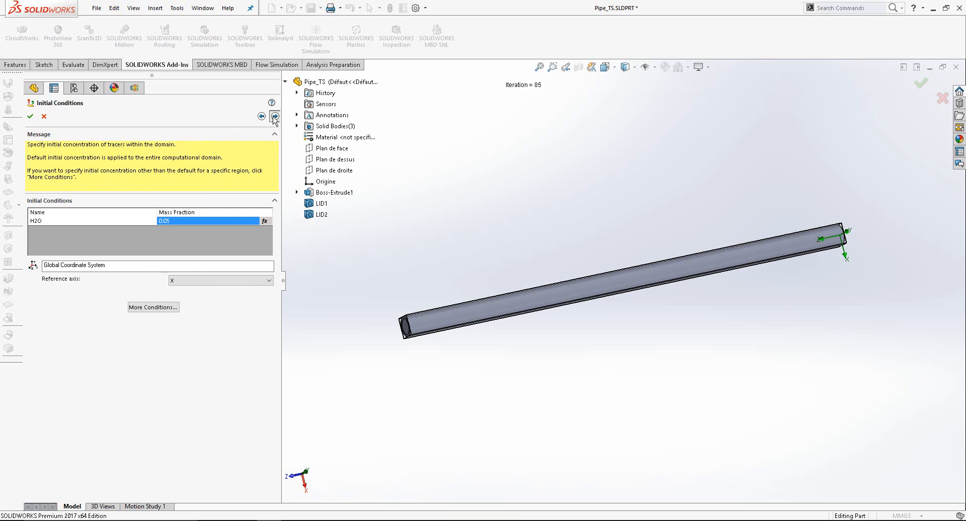
{"action": "left_click", "coordinate": [275, 116]}
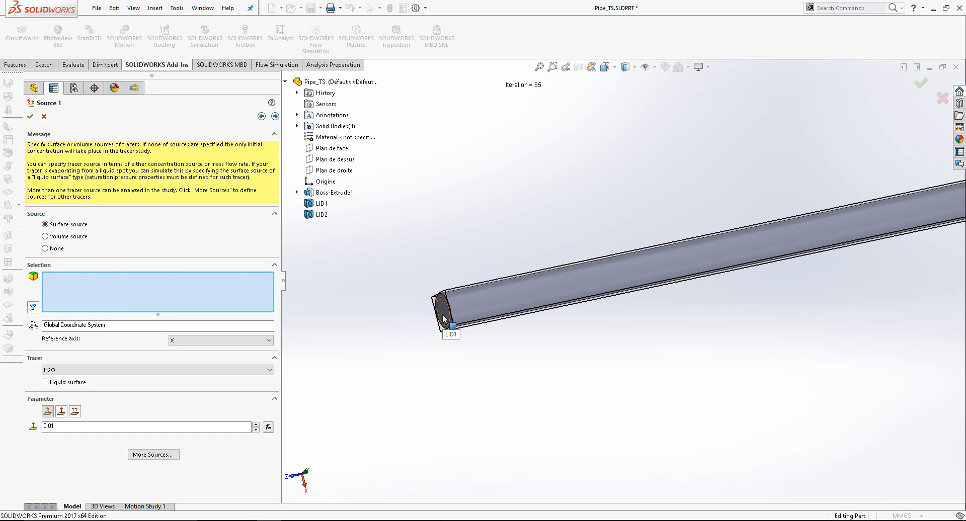
Step: Place an H2O surface source of mass fraction 0.02 on the inner LID1 inlet face
{"action": "right_click", "coordinate": [447, 317]}
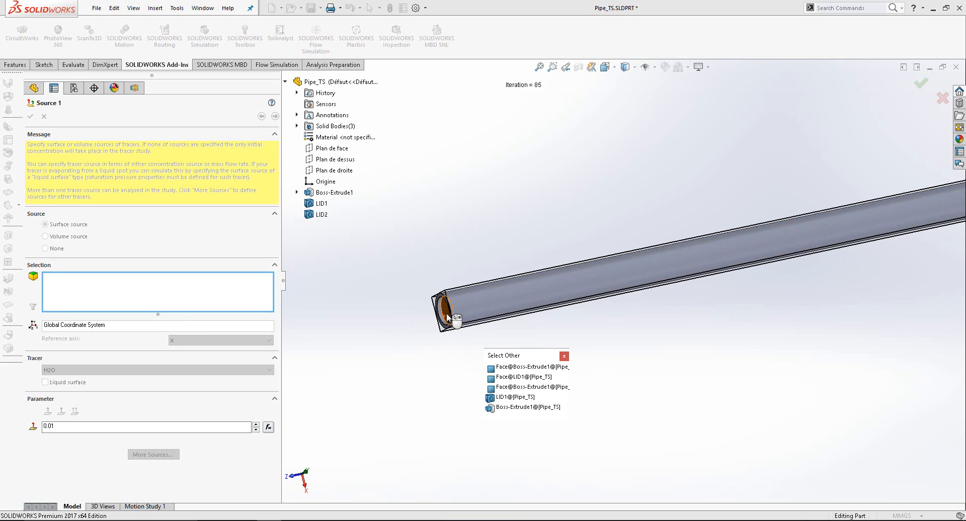
{"action": "left_click", "coordinate": [513, 376]}
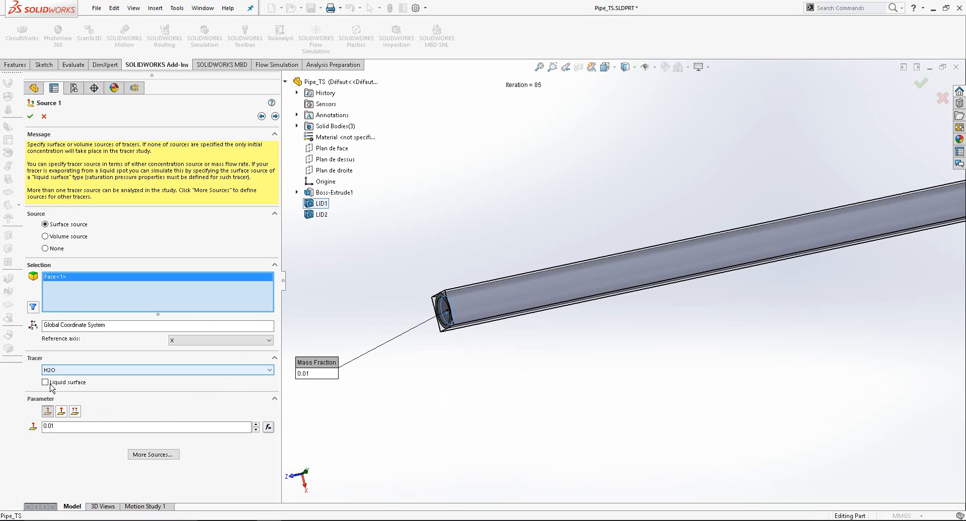
{"action": "triple_click", "coordinate": [148, 427]}
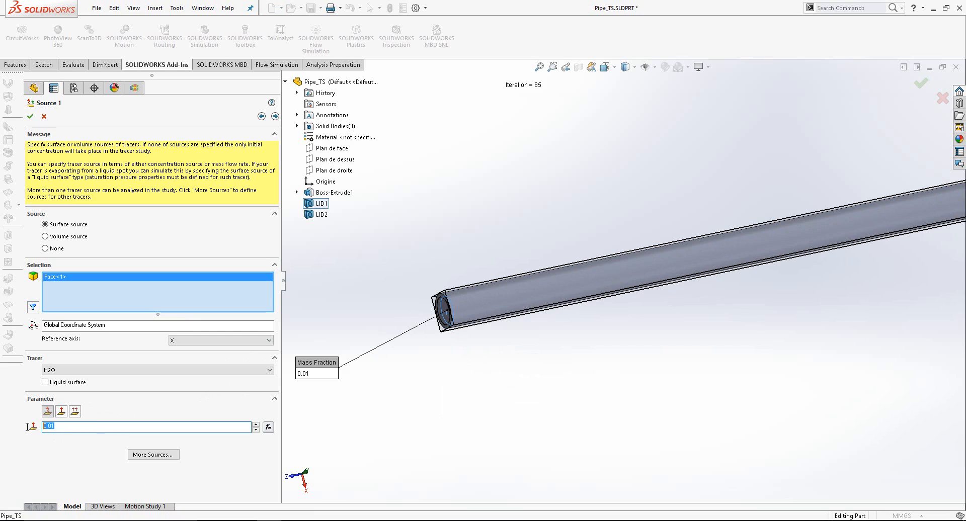
{"action": "left_click", "coordinate": [48, 411]}
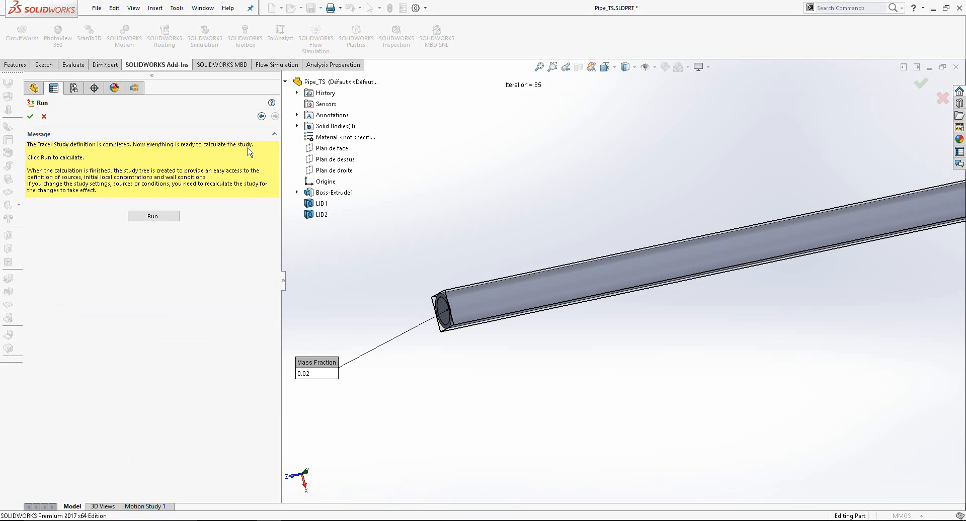
Step: Run the tracer study until the solver finishes after 3 iterations
{"action": "left_click", "coordinate": [153, 216]}
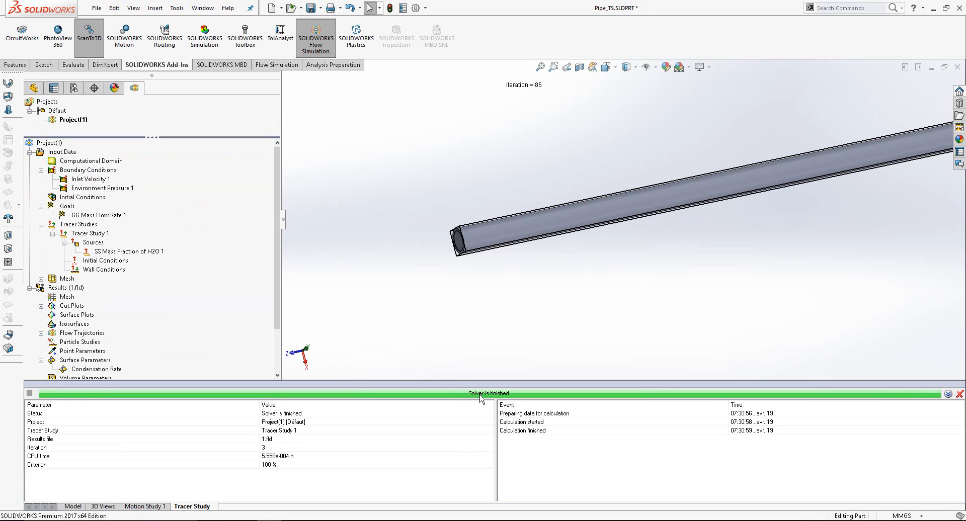
{"action": "mouse_move", "coordinate": [279, 320]}
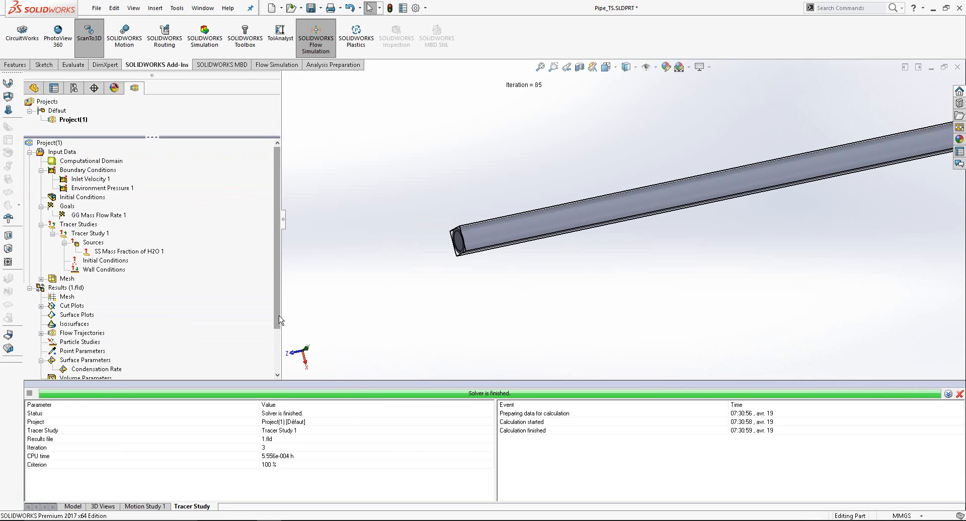
{"action": "scroll", "scroll_direction": "down", "scroll_amount": 3}
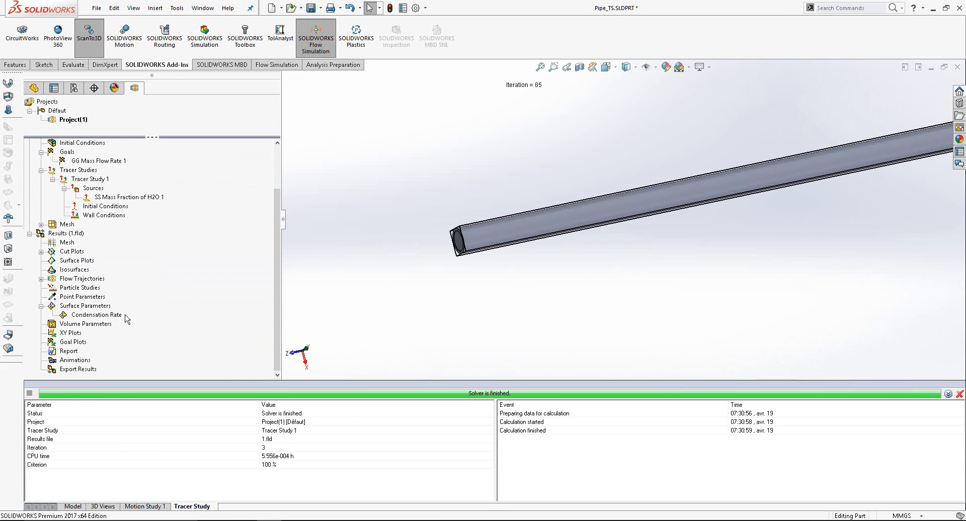
{"action": "mouse_move", "coordinate": [73, 310]}
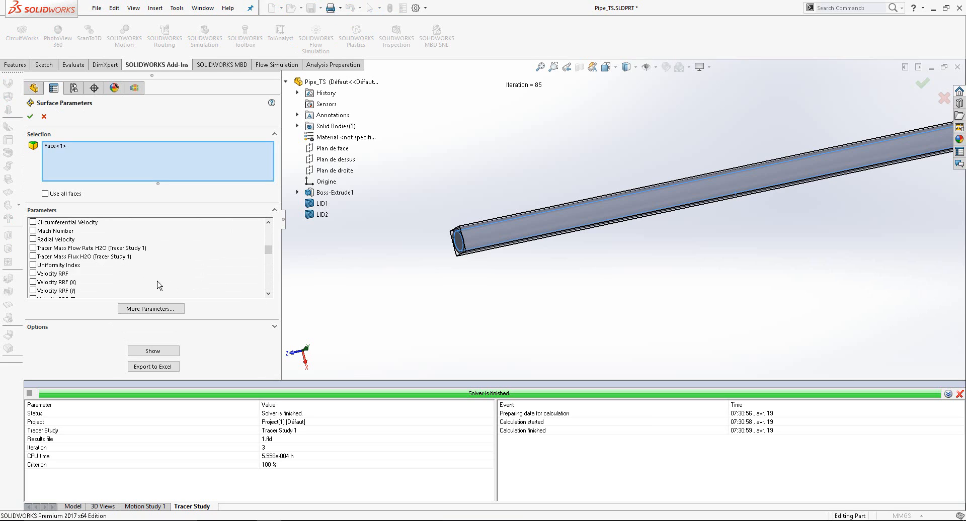
Step: Evaluate Tracer Mass Flow Rate H2O (Tracer Study 1) on the face: -1.7446e-006 kg/s
{"action": "left_click", "coordinate": [33, 248]}
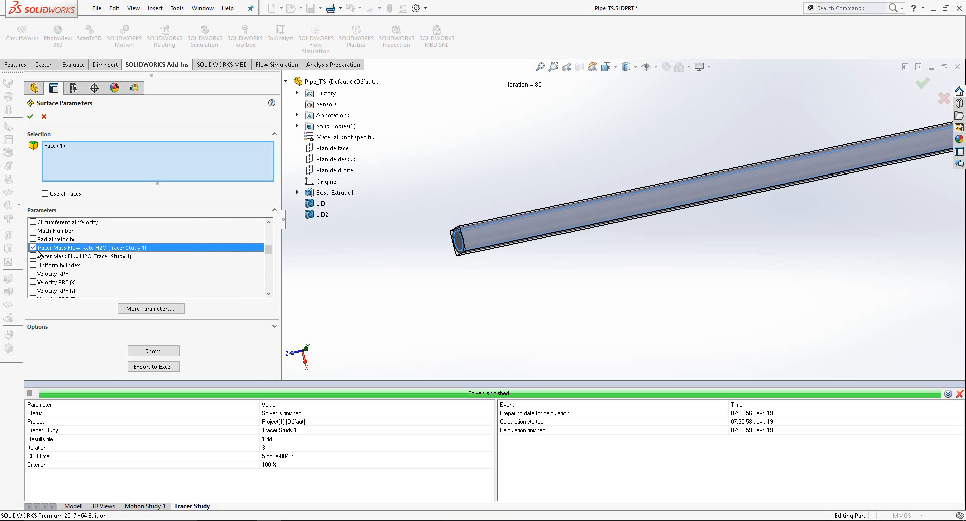
{"action": "mouse_move", "coordinate": [110, 256]}
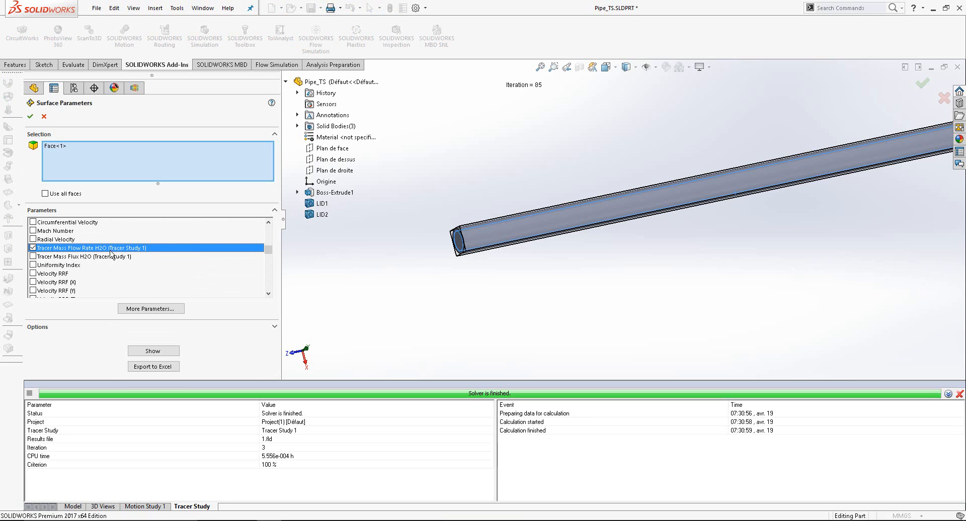
{"action": "mouse_move", "coordinate": [128, 256]}
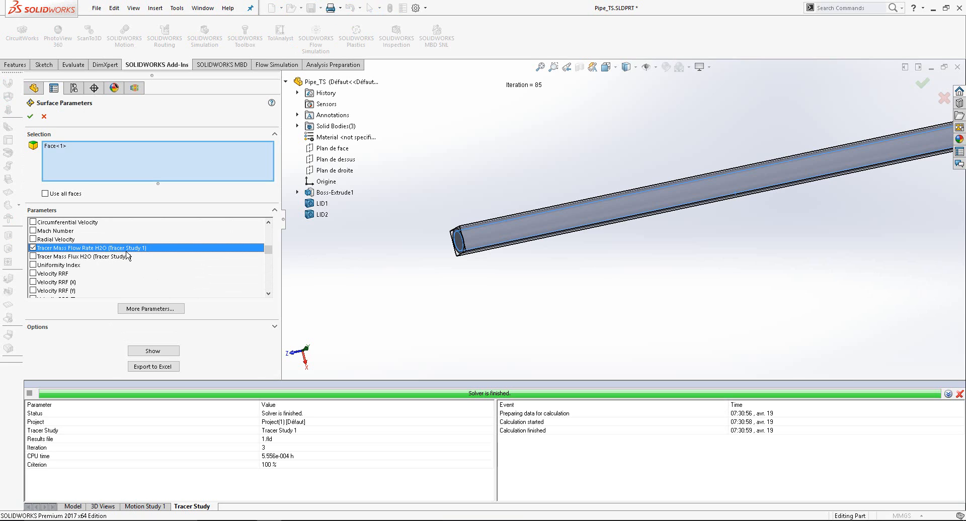
{"action": "left_click", "coordinate": [153, 350]}
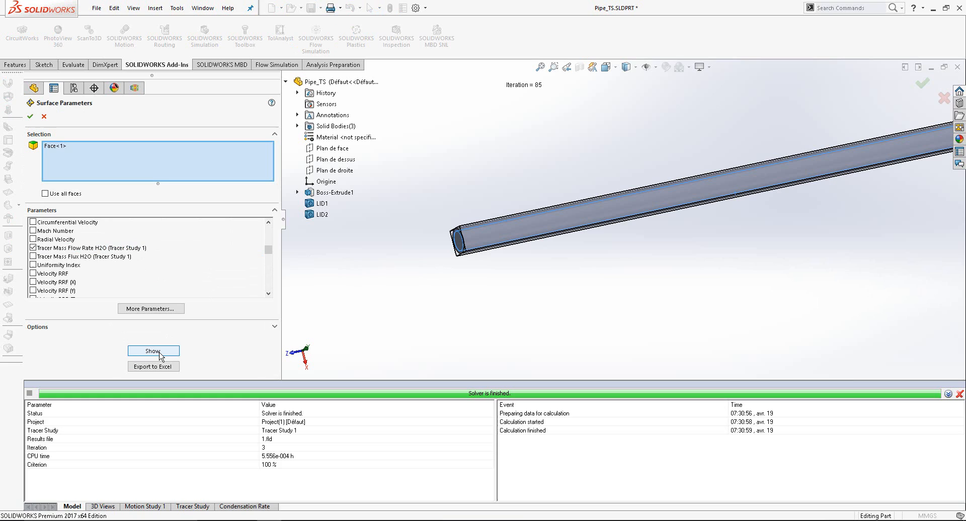
{"action": "left_click", "coordinate": [153, 350]}
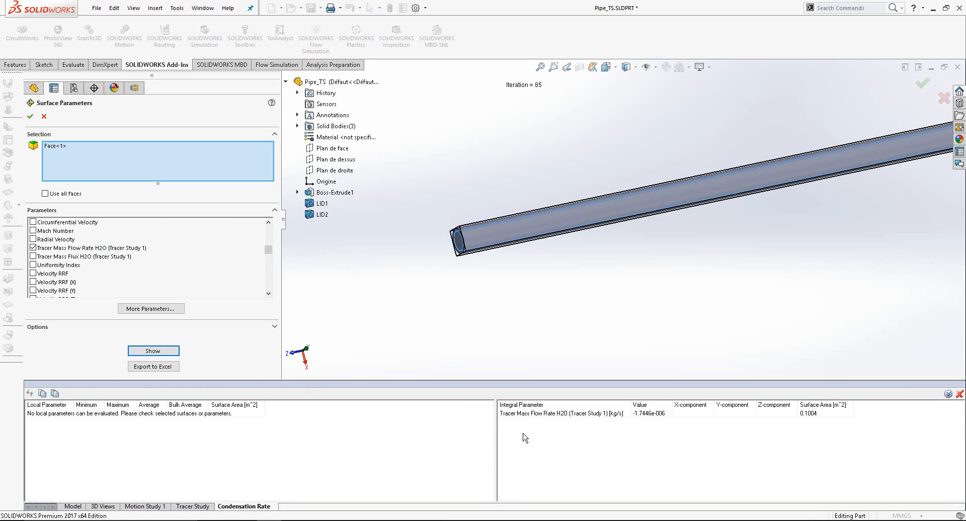
{"action": "mouse_move", "coordinate": [645, 420]}
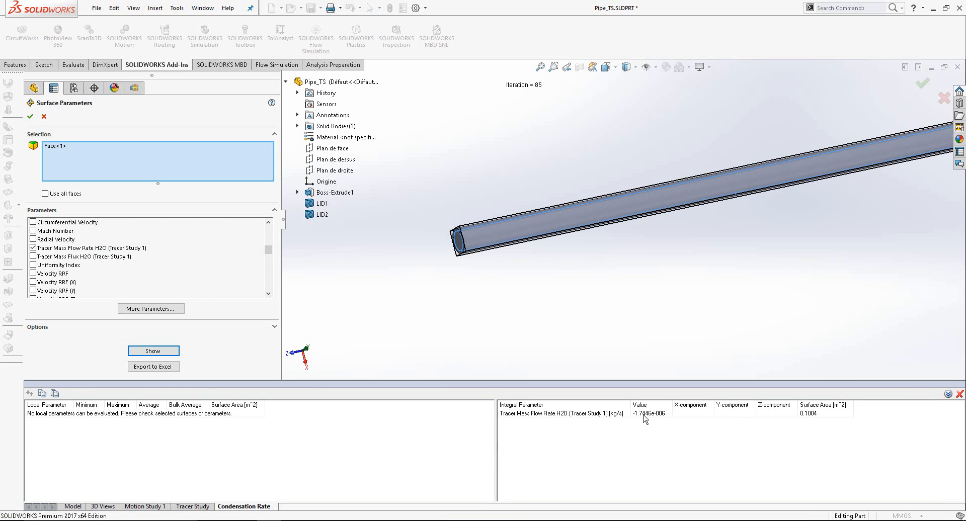
{"action": "mouse_move", "coordinate": [651, 422]}
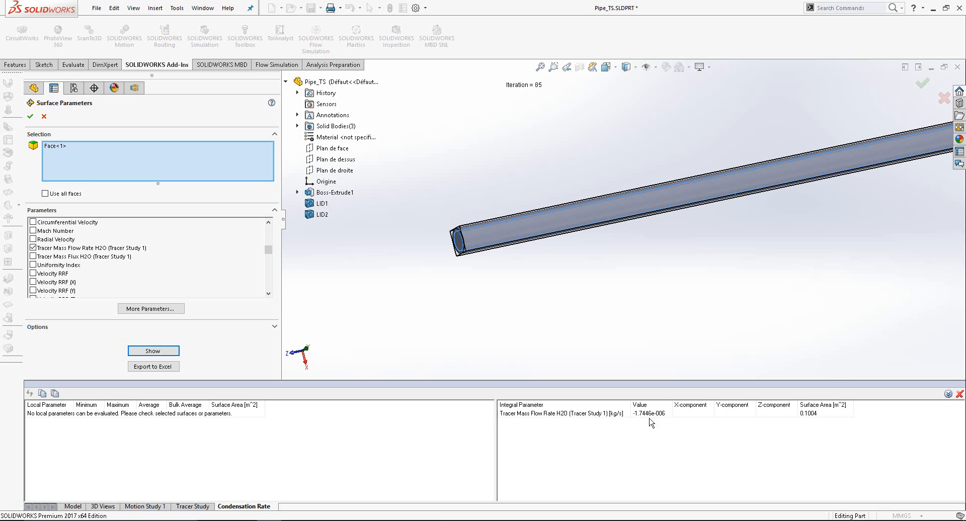
{"action": "mouse_move", "coordinate": [637, 423]}
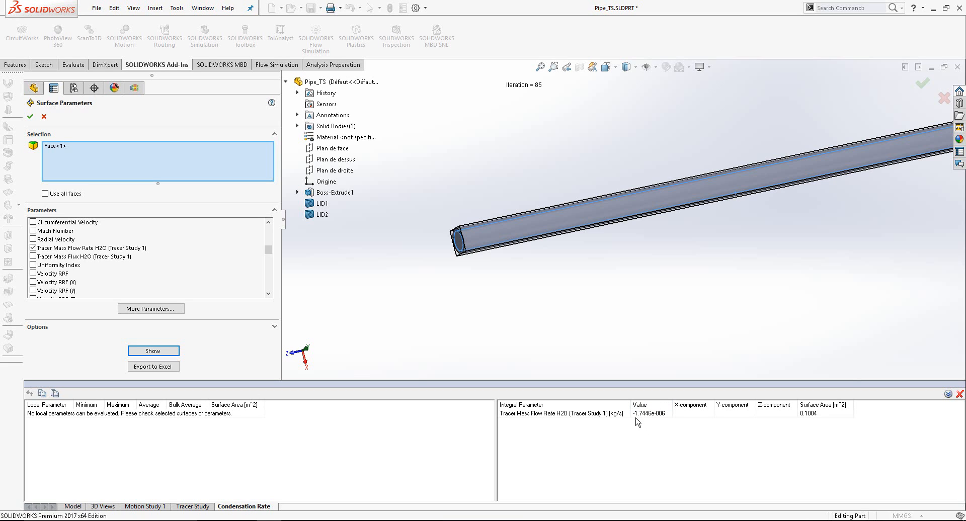
{"action": "mouse_move", "coordinate": [614, 424]}
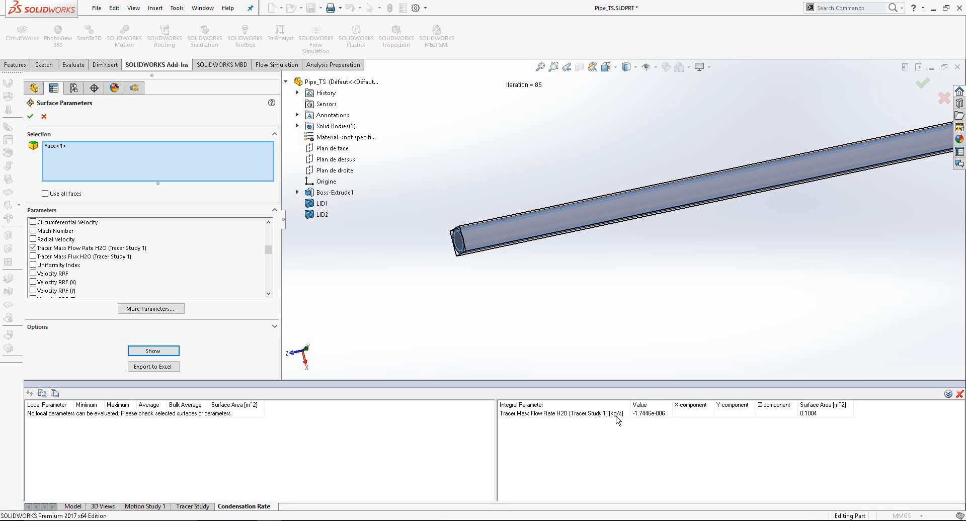
{"action": "mouse_move", "coordinate": [52, 132]}
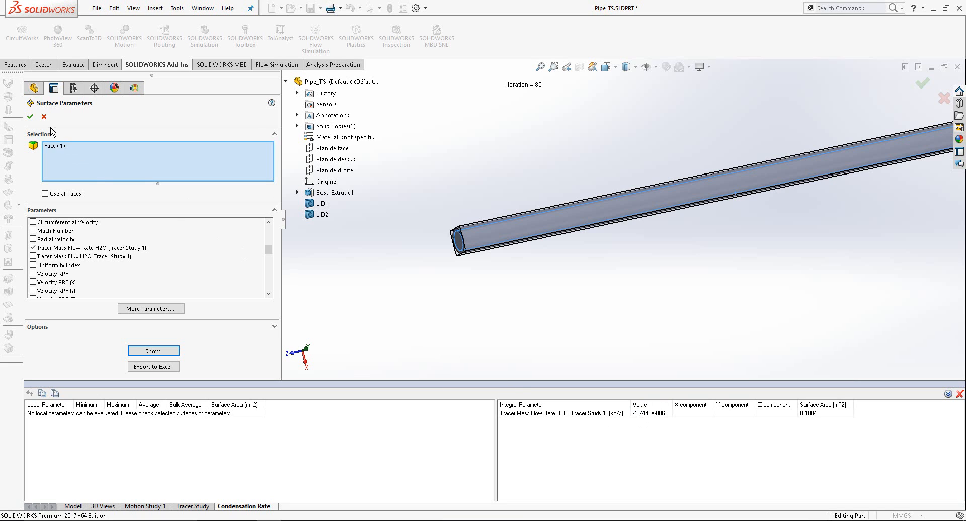